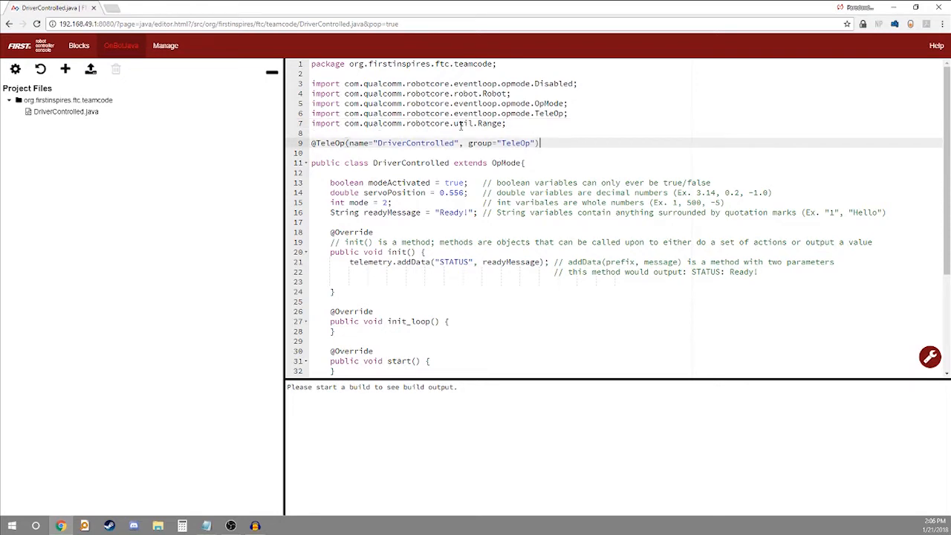
{"action": "left_click", "coordinate": [394, 163]}
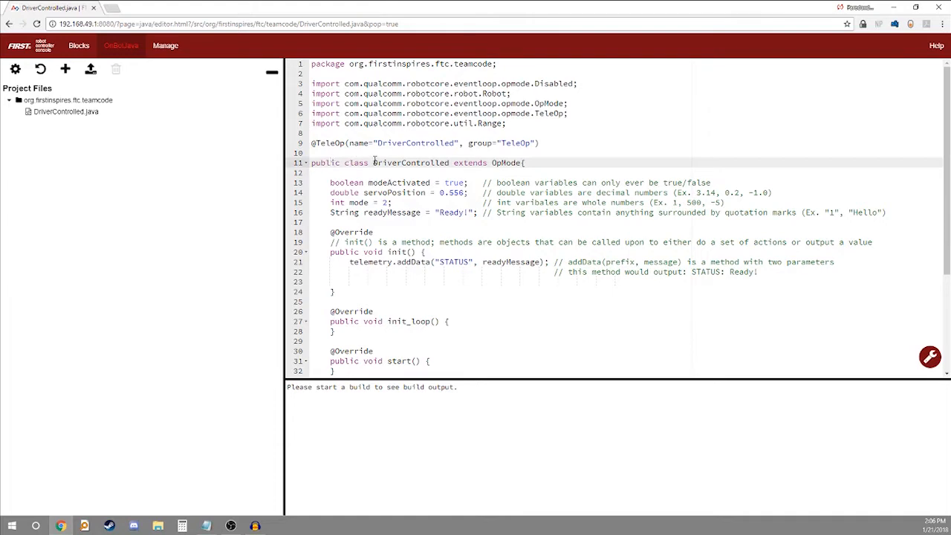
{"action": "double_click", "coordinate": [410, 162]}
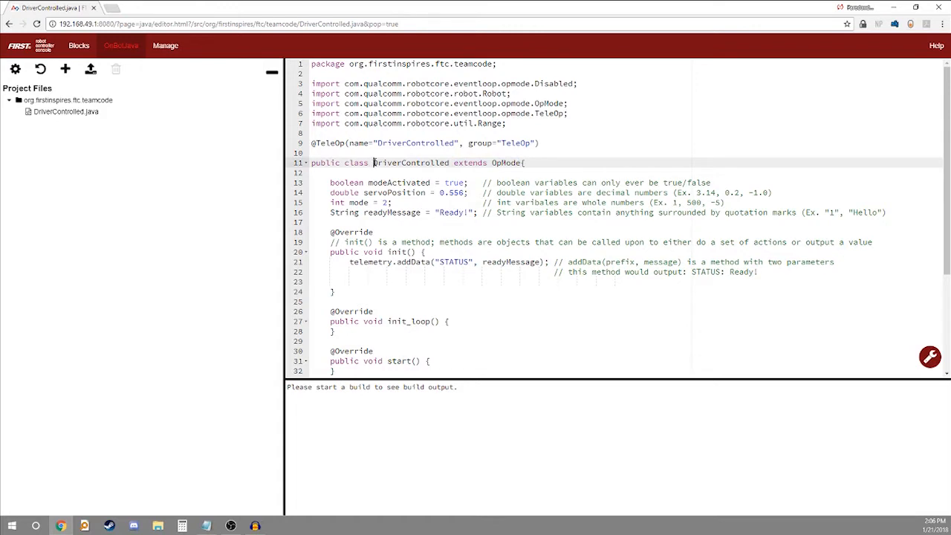
{"action": "double_click", "coordinate": [411, 163]}
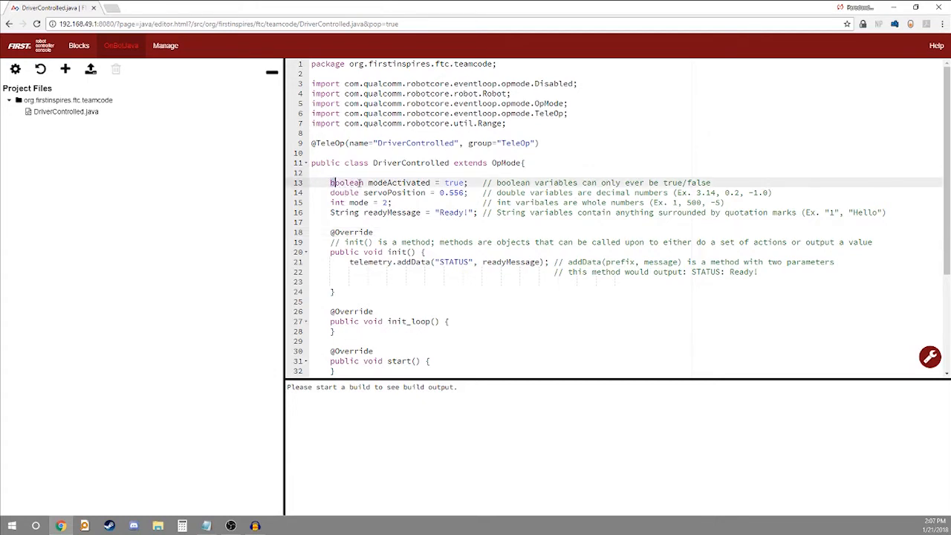
{"action": "double_click", "coordinate": [391, 193]}
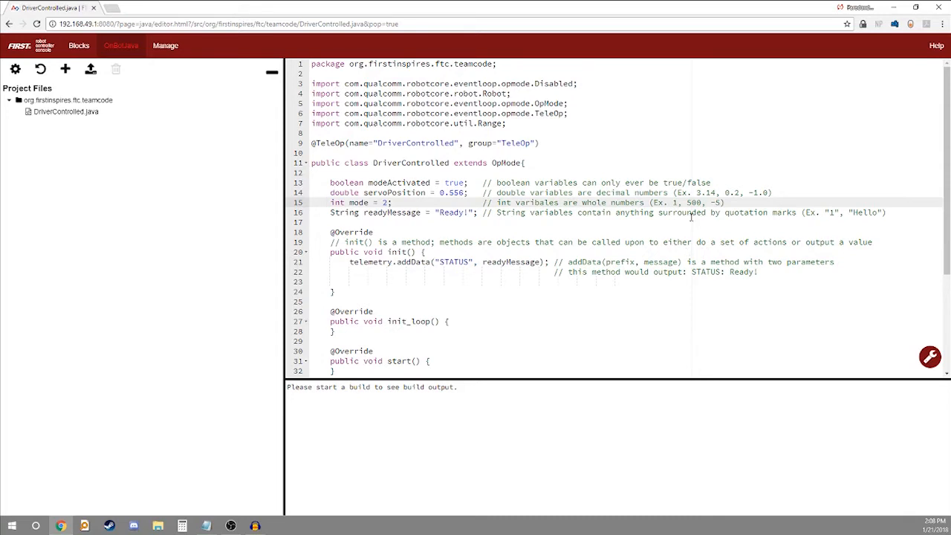
{"action": "mouse_move", "coordinate": [714, 202]}
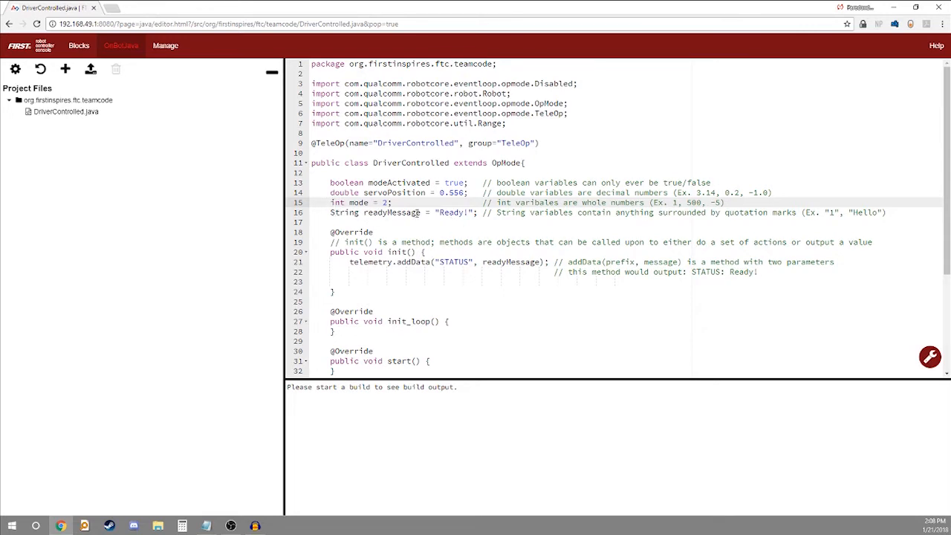
{"action": "double_click", "coordinate": [357, 202]}
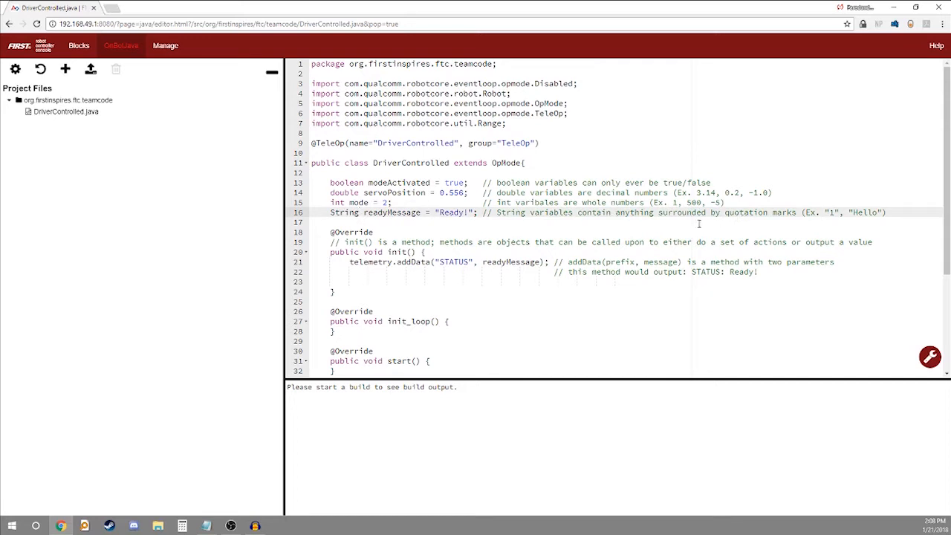
{"action": "double_click", "coordinate": [343, 212]}
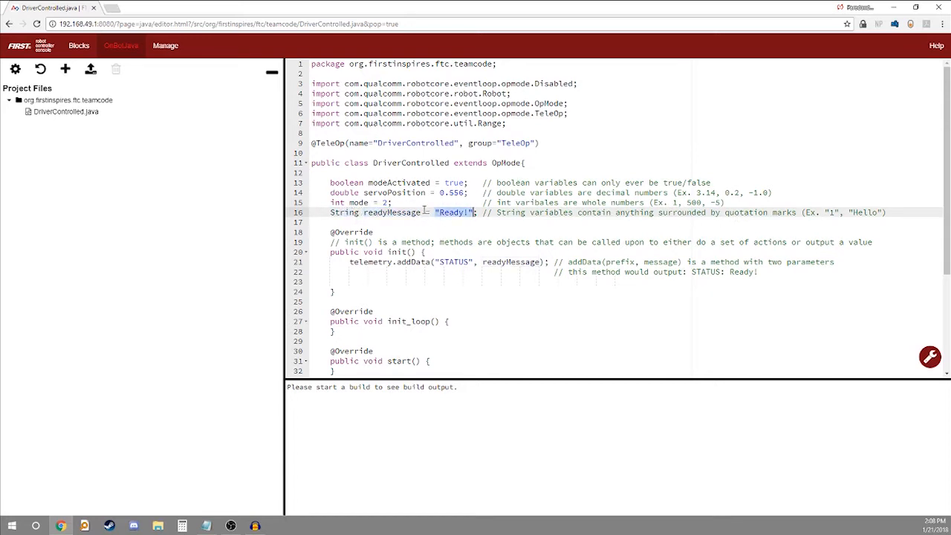
{"action": "mouse_move", "coordinate": [826, 212]}
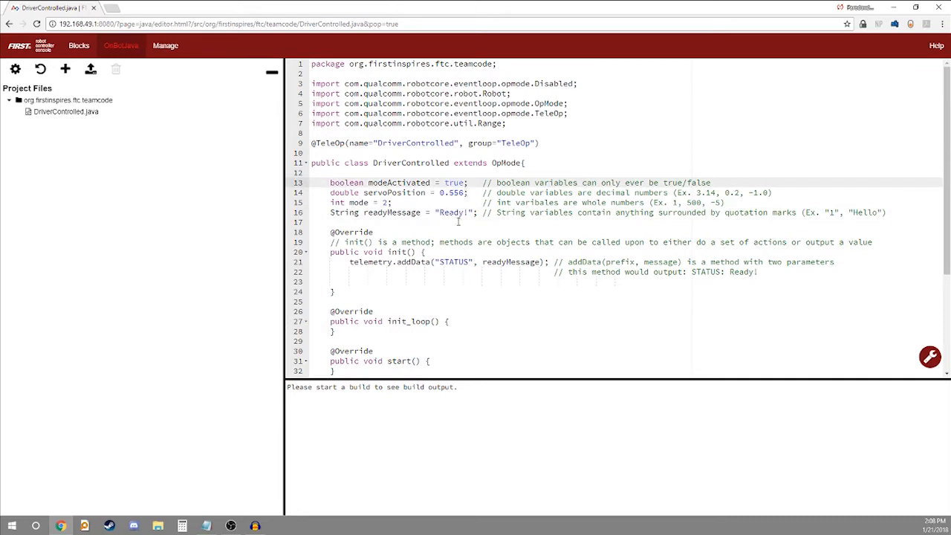
{"action": "scroll", "scroll_direction": "down", "scroll_amount": 3}
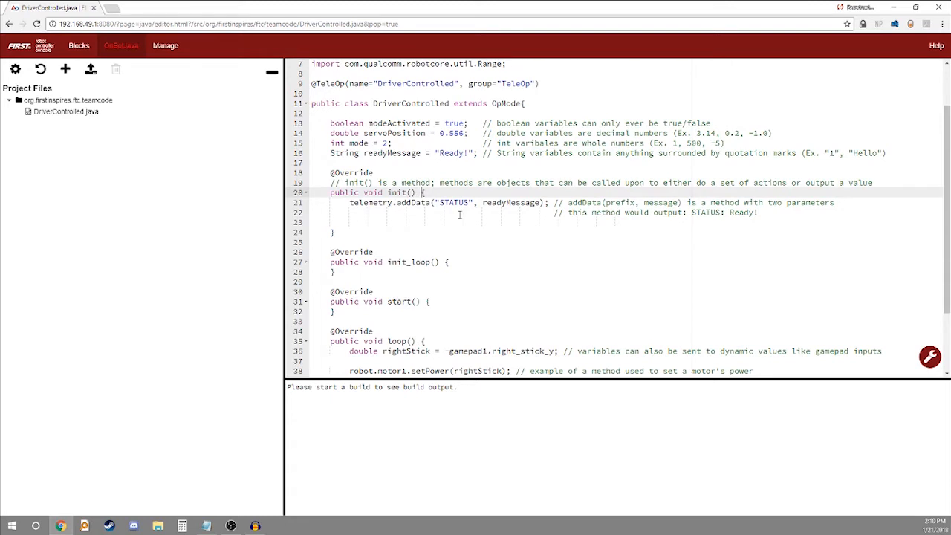
{"action": "mouse_move", "coordinate": [494, 221]}
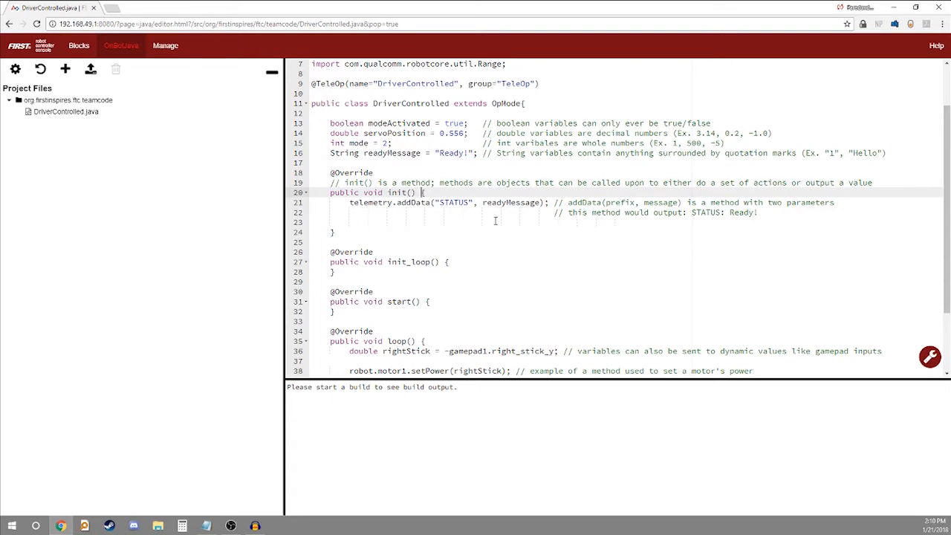
{"action": "mouse_move", "coordinate": [464, 221]}
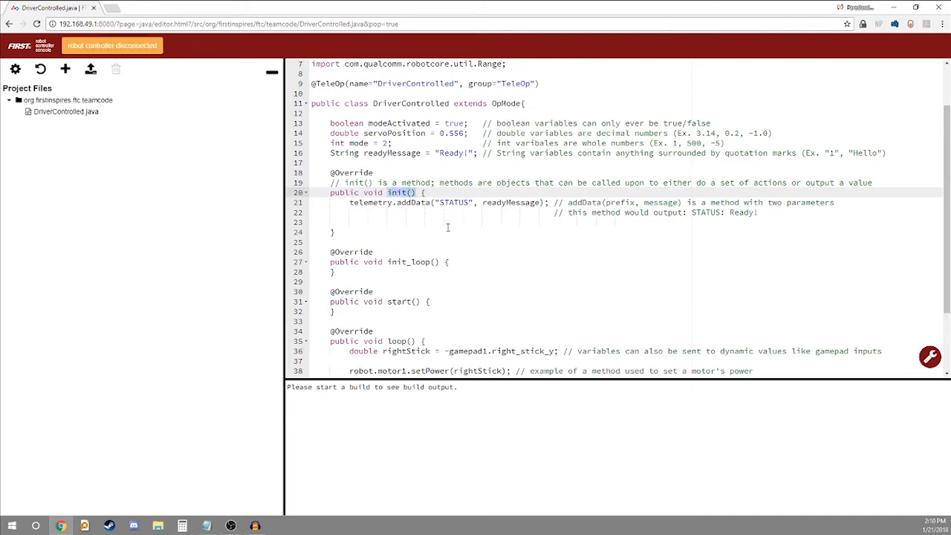
{"action": "left_click", "coordinate": [406, 232]}
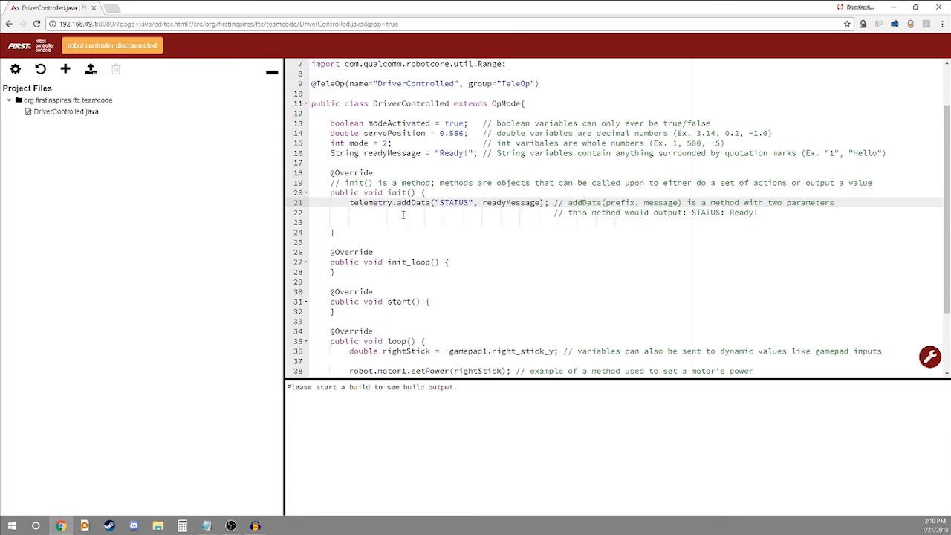
{"action": "mouse_move", "coordinate": [410, 266]}
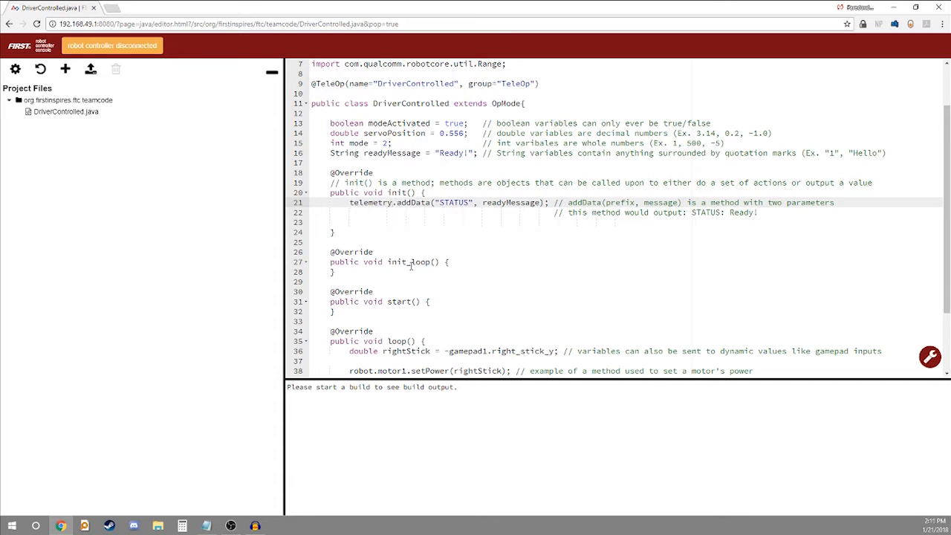
{"action": "double_click", "coordinate": [368, 202]}
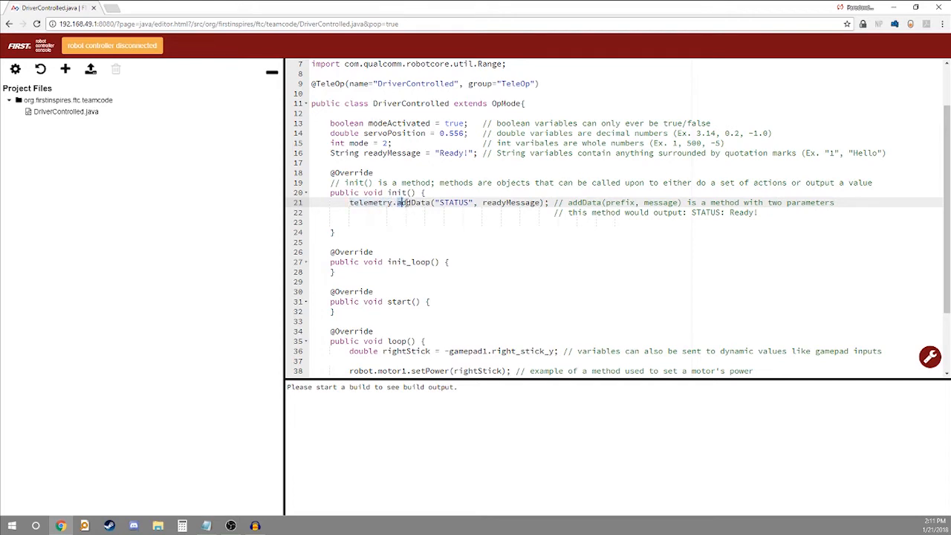
{"action": "double_click", "coordinate": [413, 202]}
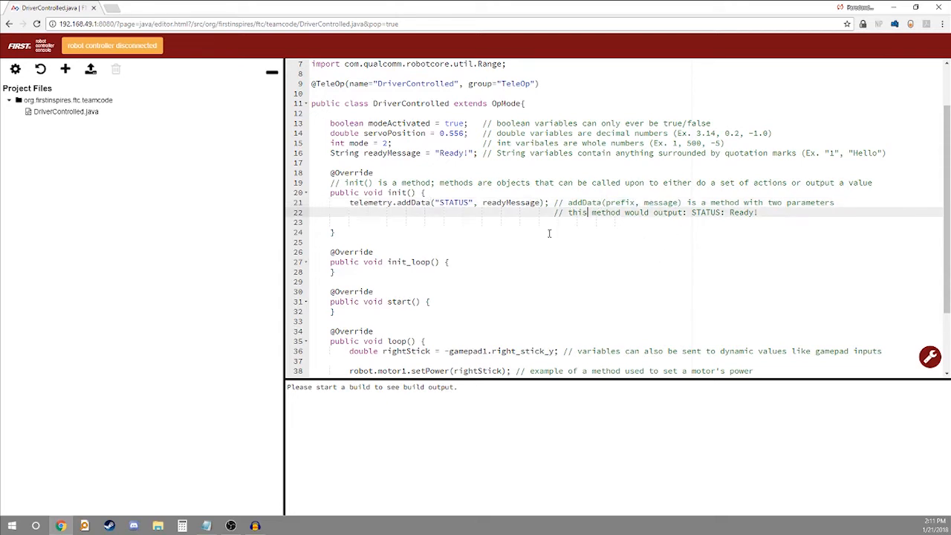
{"action": "mouse_move", "coordinate": [767, 225]}
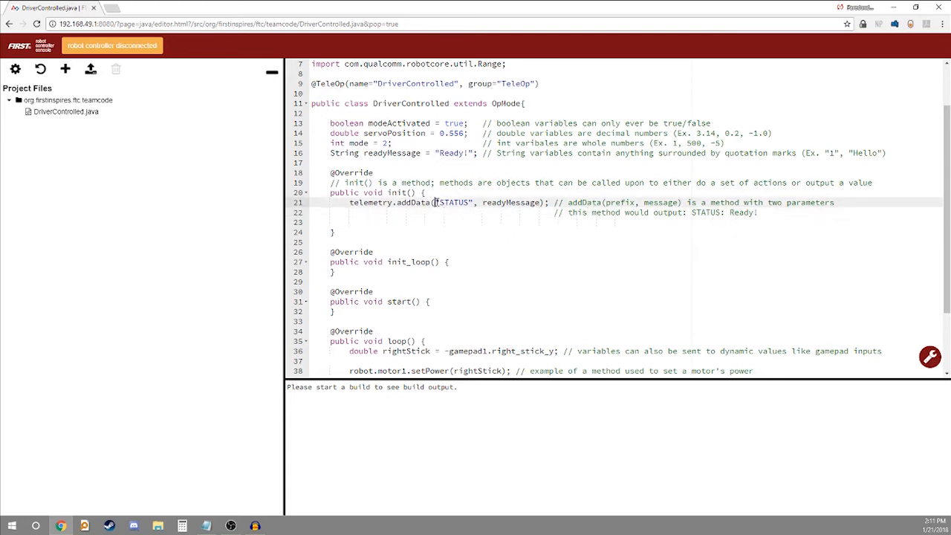
{"action": "double_click", "coordinate": [454, 202]}
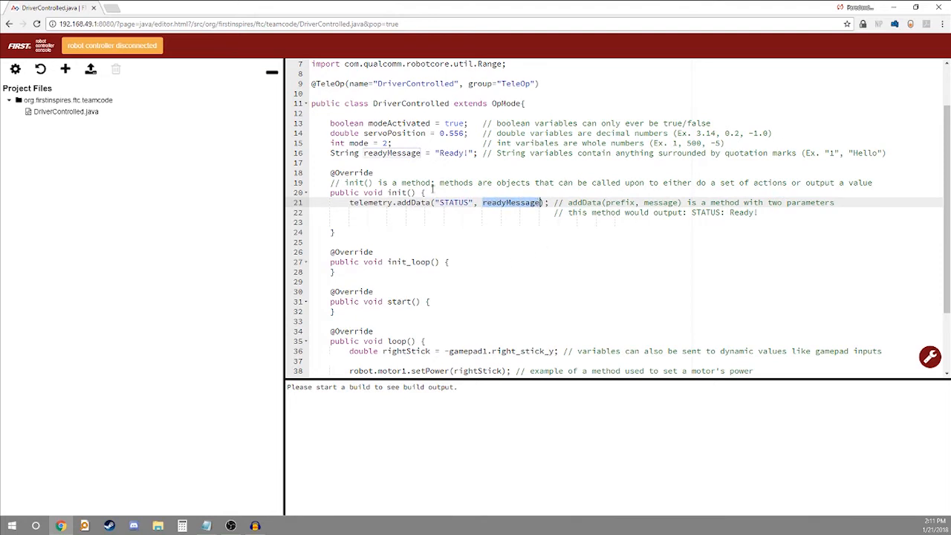
{"action": "mouse_move", "coordinate": [718, 259]}
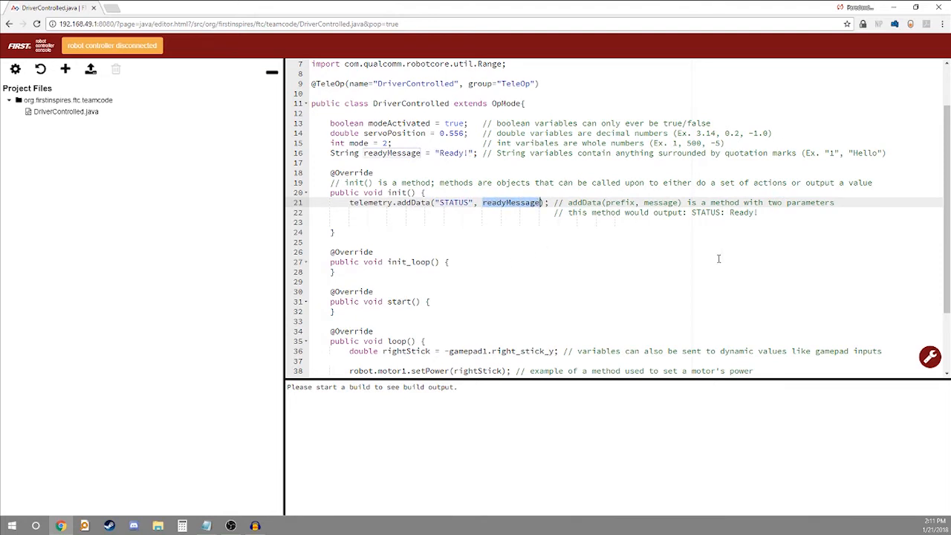
{"action": "mouse_move", "coordinate": [712, 235]}
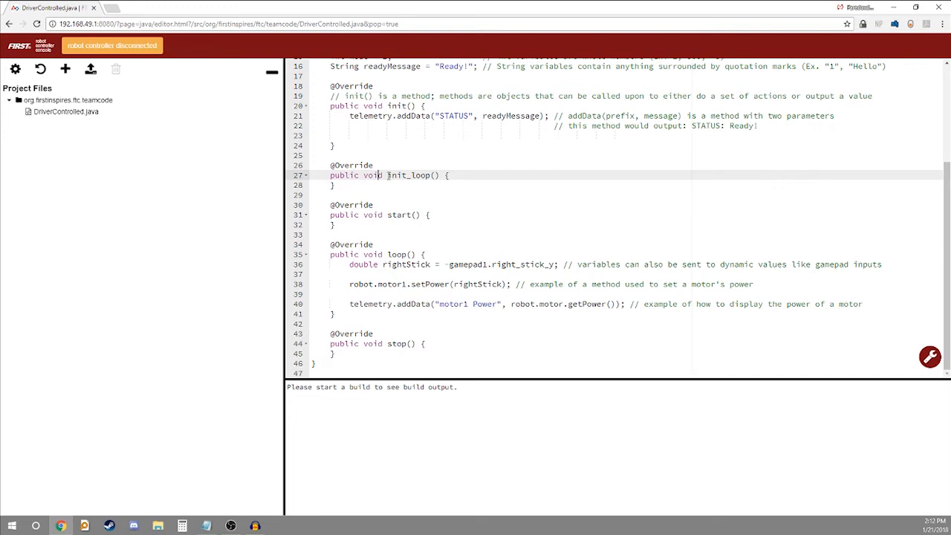
{"action": "double_click", "coordinate": [398, 215]}
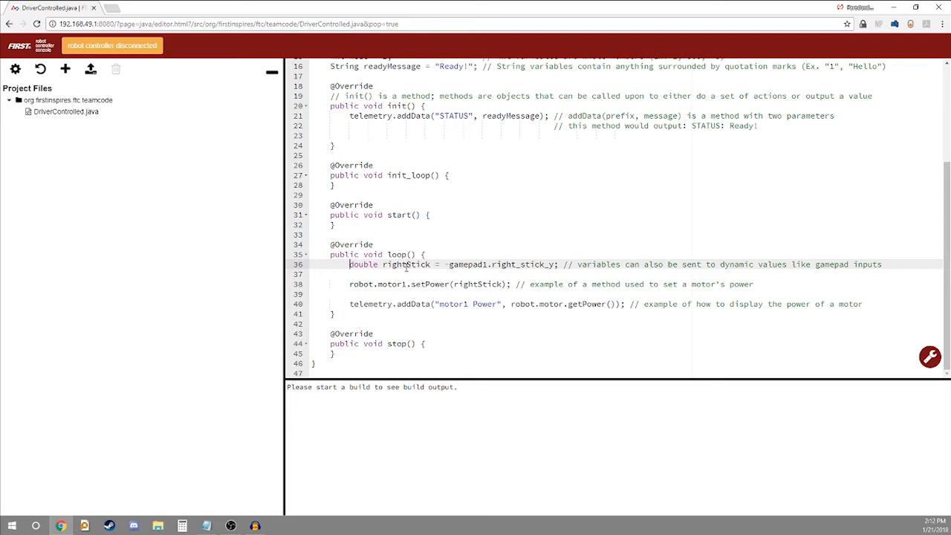
{"action": "mouse_move", "coordinate": [492, 257]}
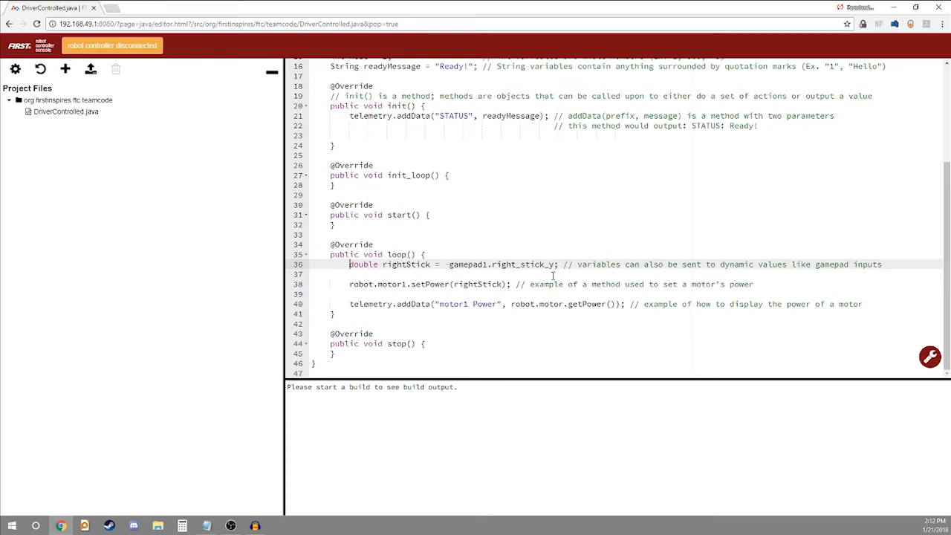
{"action": "mouse_move", "coordinate": [767, 271]}
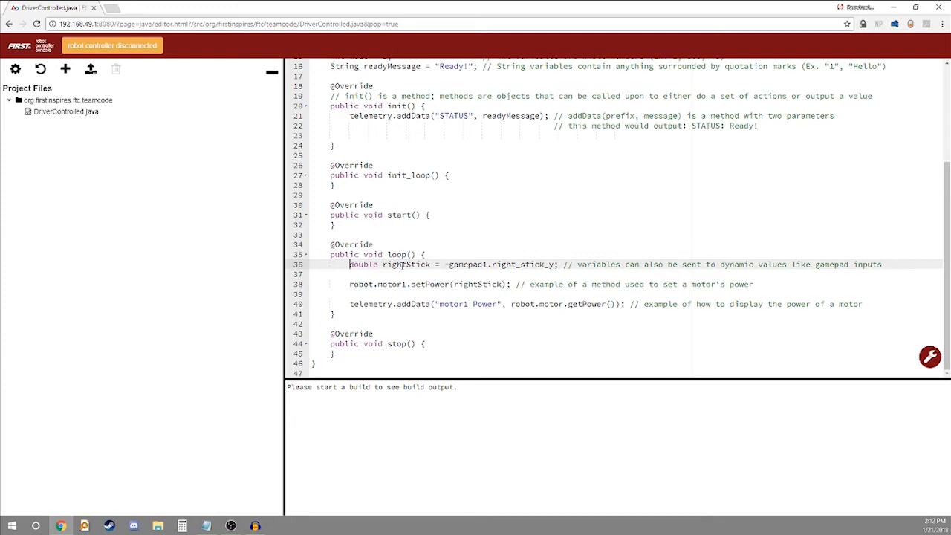
{"action": "double_click", "coordinate": [468, 265]}
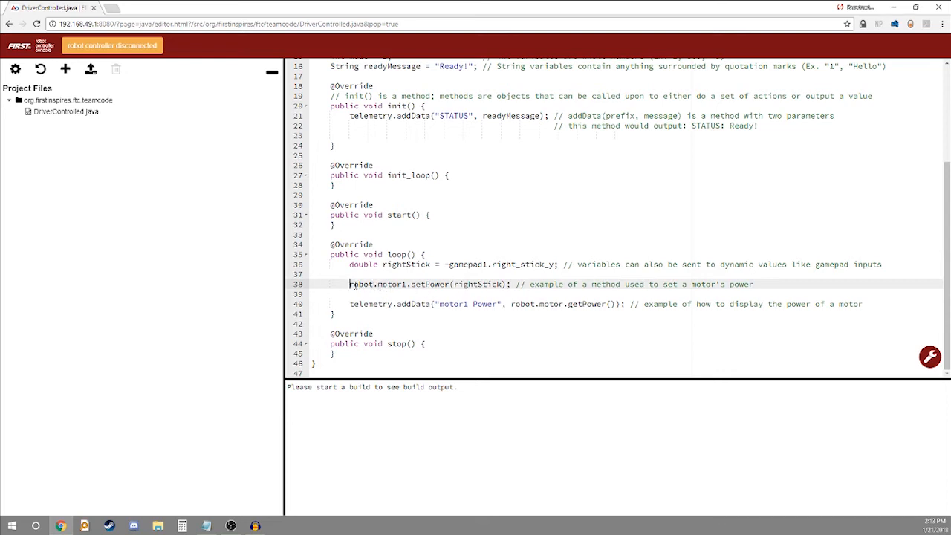
{"action": "double_click", "coordinate": [361, 284]}
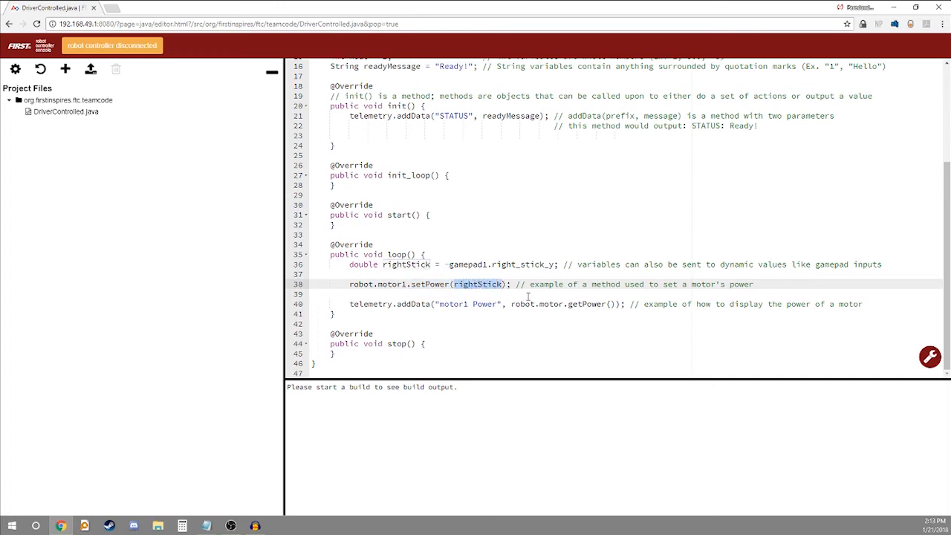
{"action": "mouse_move", "coordinate": [467, 300]}
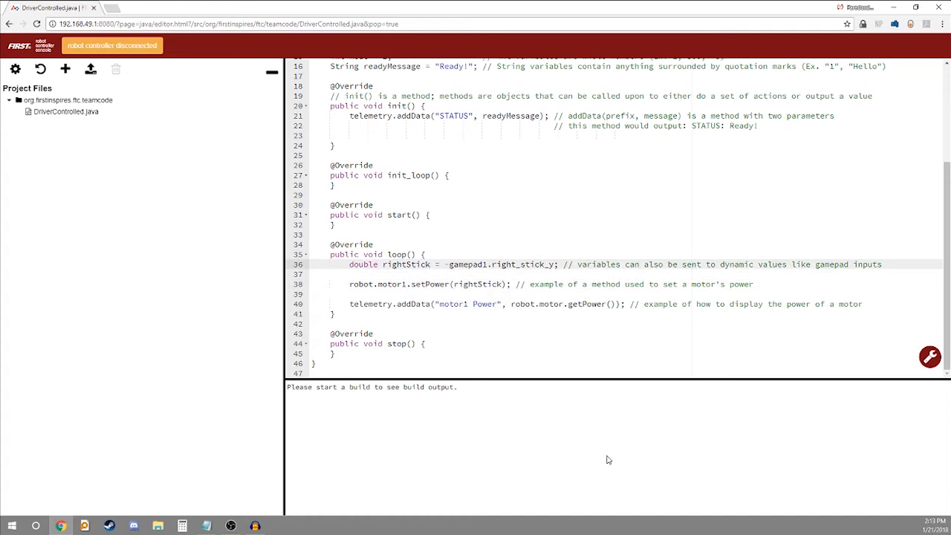
{"action": "left_click", "coordinate": [510, 284]}
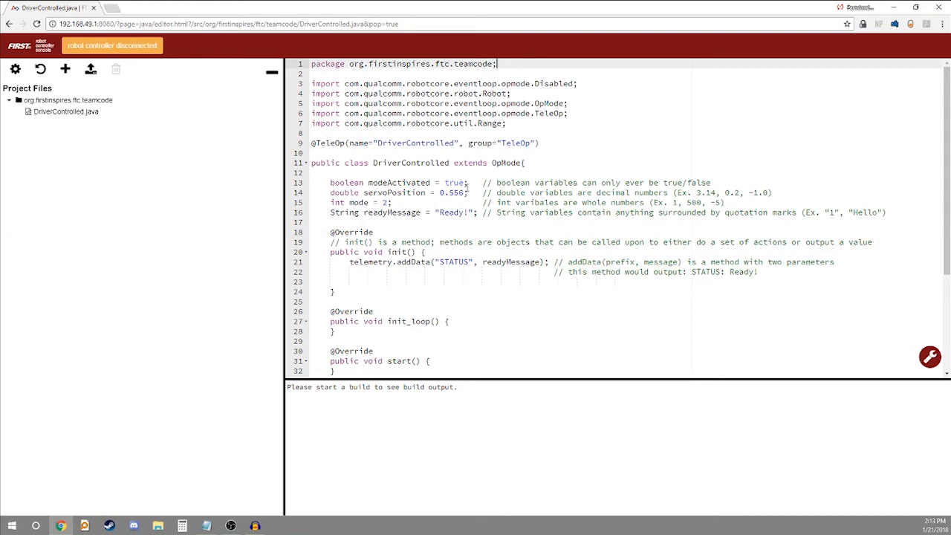
{"action": "scroll", "scroll_direction": "down", "scroll_amount": 3}
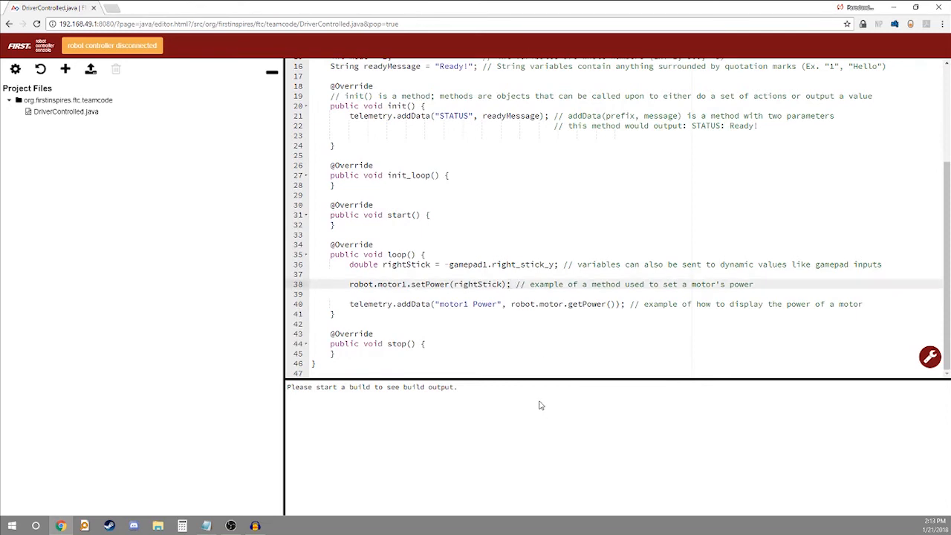
{"action": "left_click", "coordinate": [511, 284]}
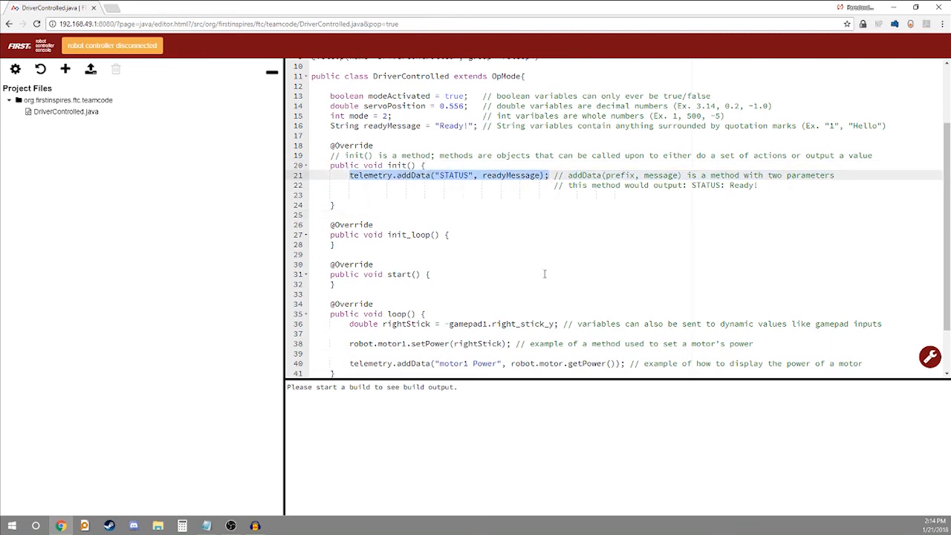
{"action": "scroll", "scroll_direction": "down", "scroll_amount": 3}
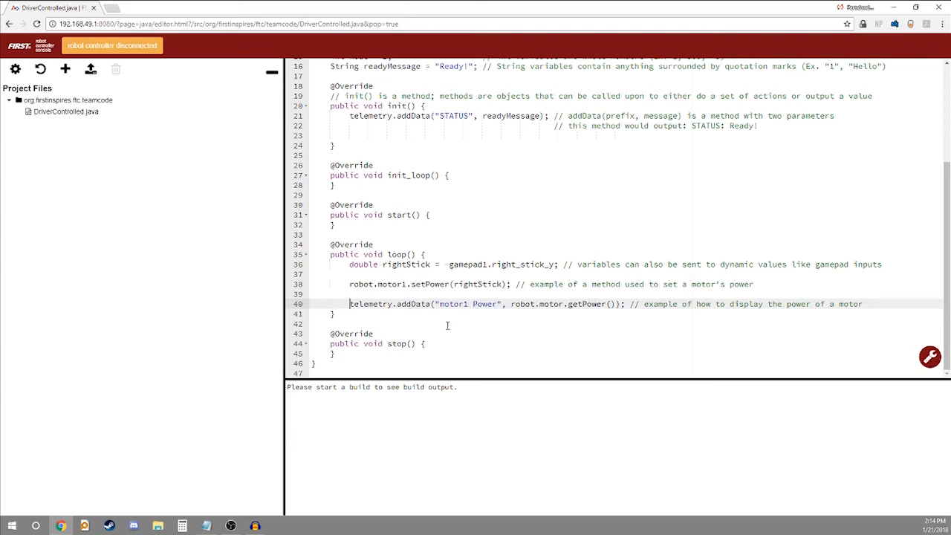
{"action": "double_click", "coordinate": [466, 304]}
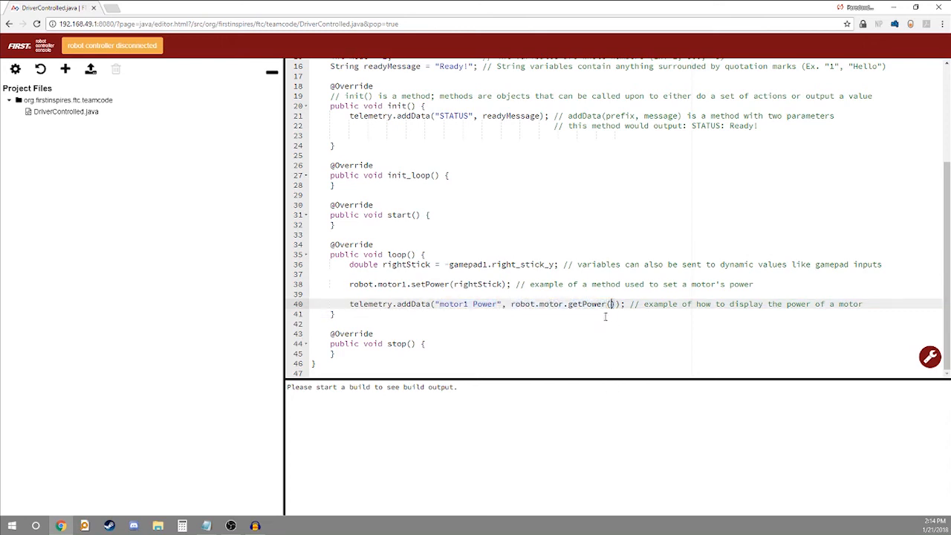
{"action": "double_click", "coordinate": [588, 304]}
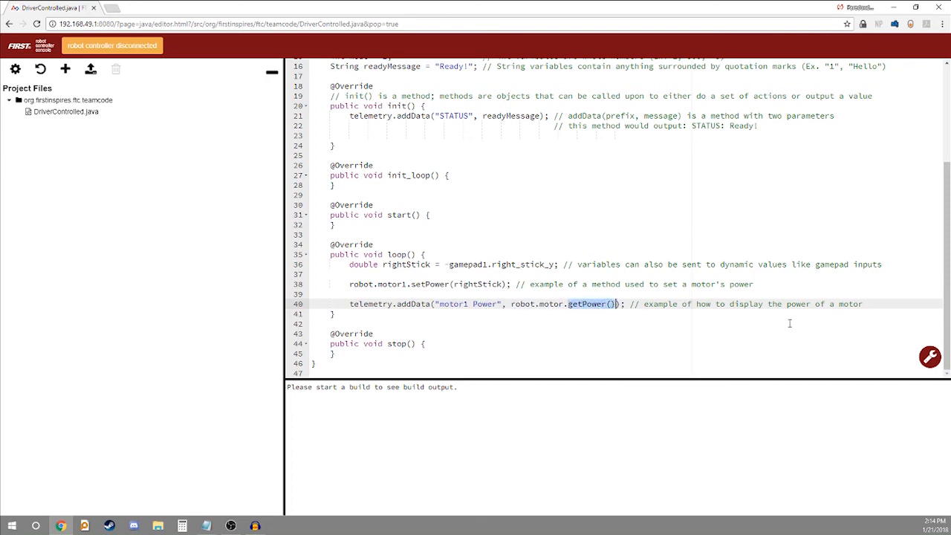
{"action": "mouse_move", "coordinate": [716, 336]}
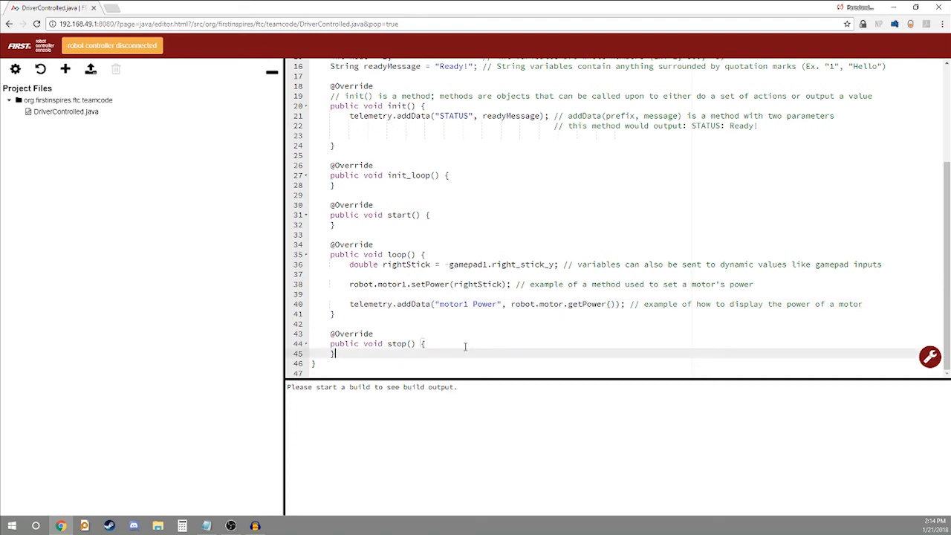
{"action": "mouse_move", "coordinate": [455, 329]}
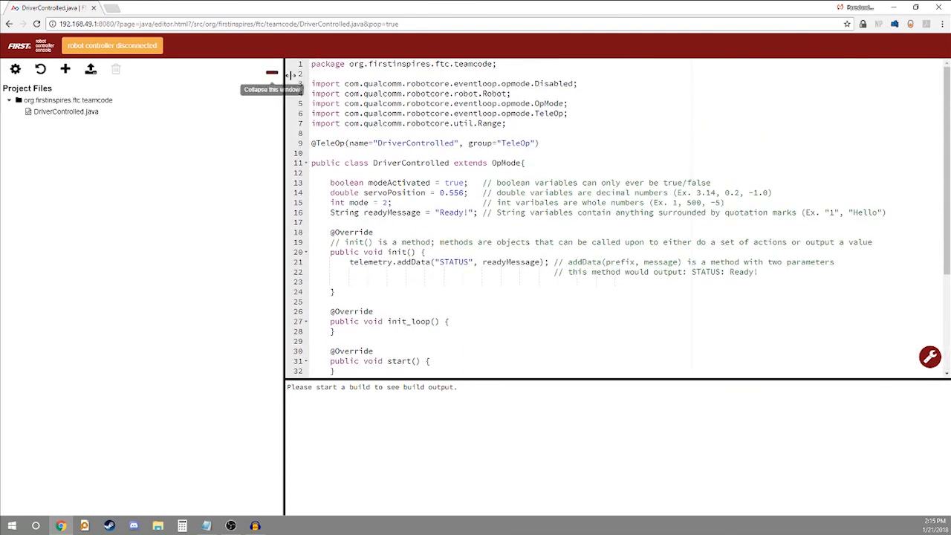
{"action": "scroll", "scroll_direction": "down", "scroll_amount": 3}
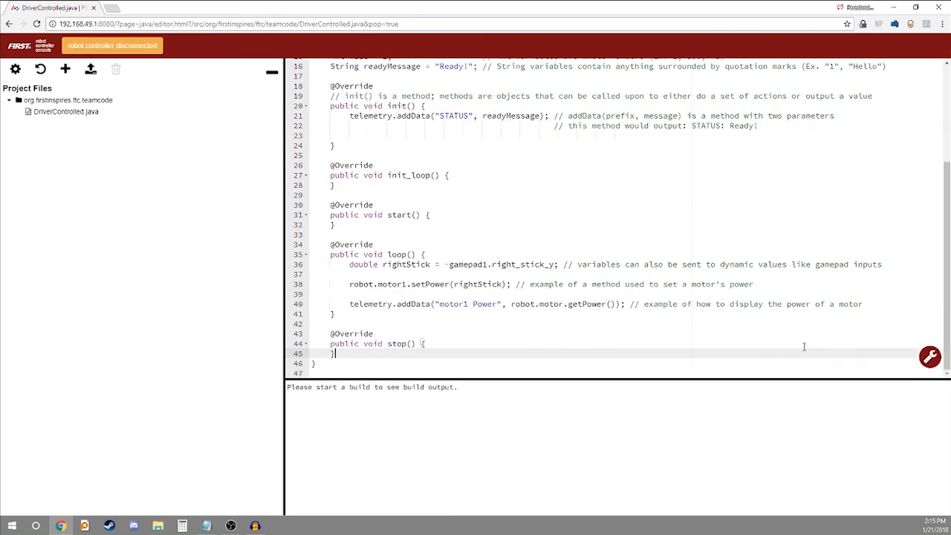